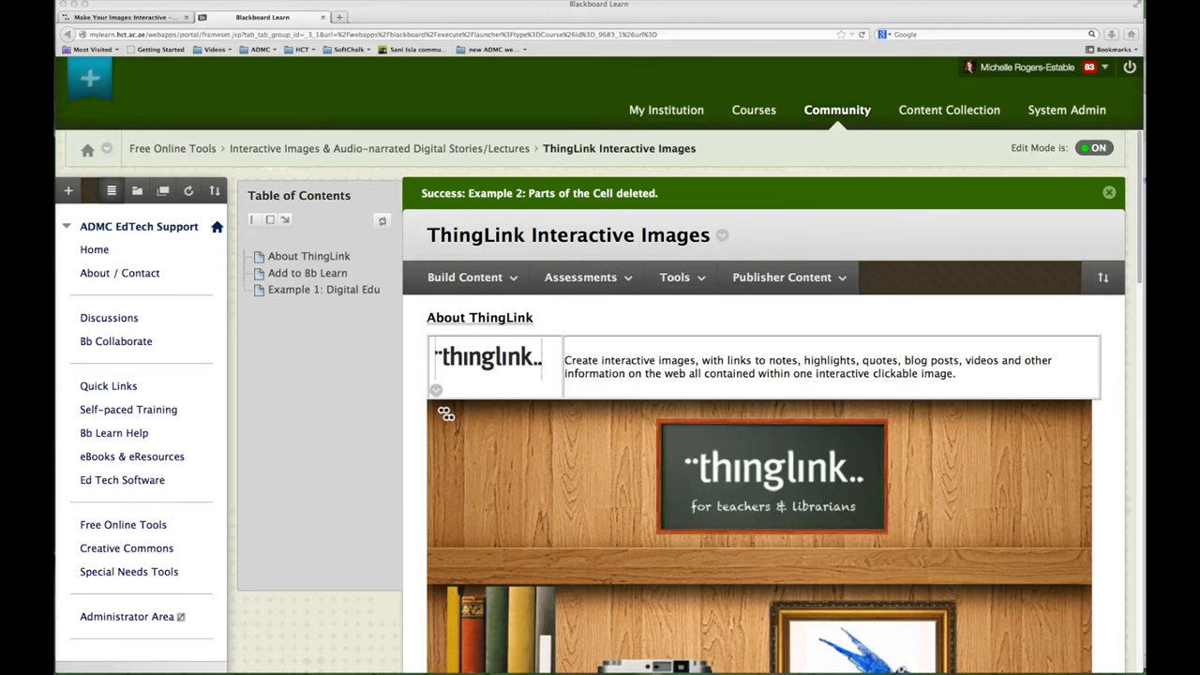
pyautogui.moveTo(304, 577)
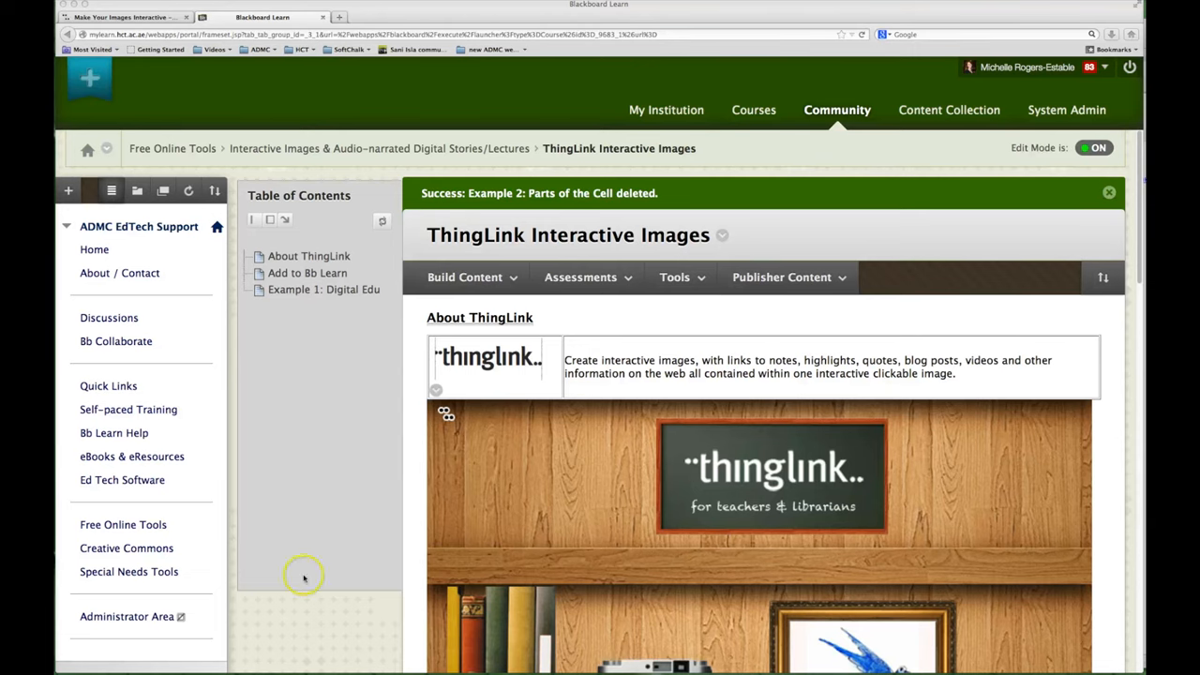
# Search the ThingLink image gallery for 'parts of the cell'.
pyautogui.click(122, 17)
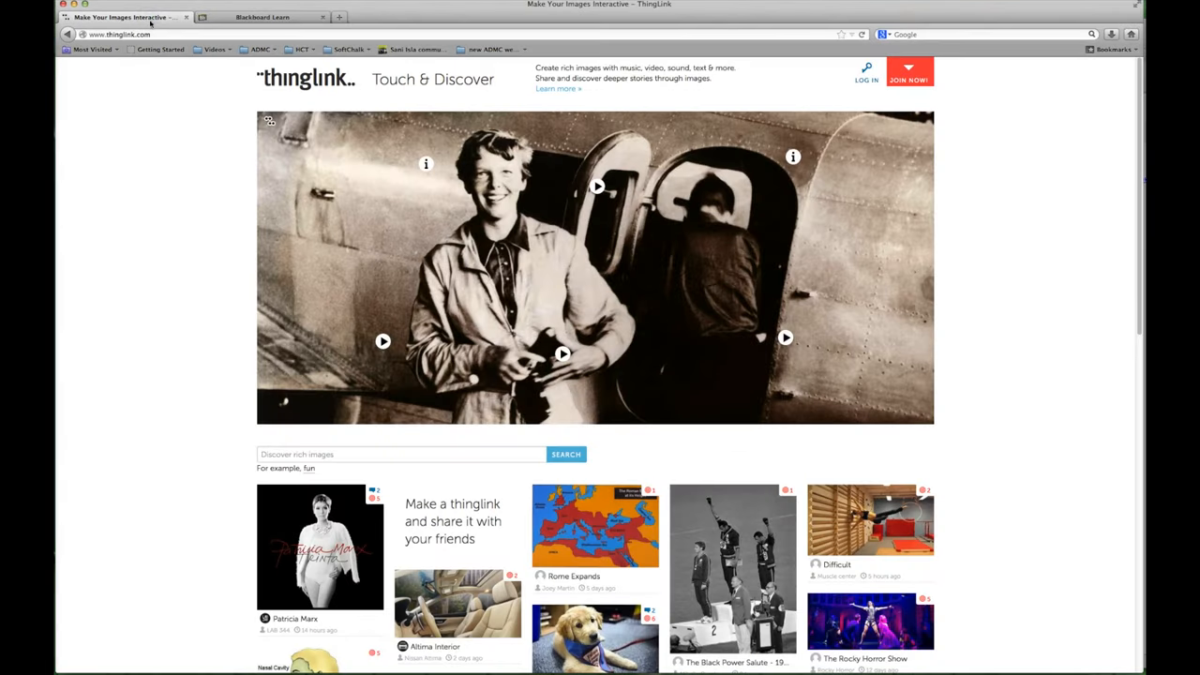
pyautogui.moveTo(163, 193)
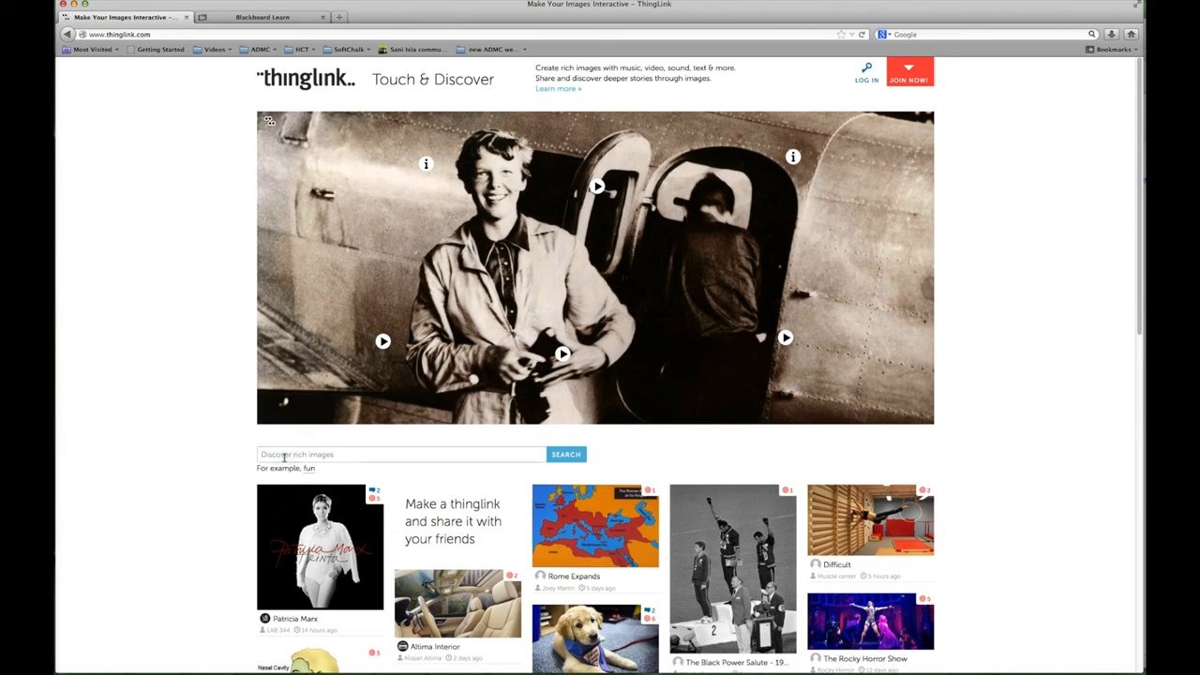
pyautogui.click(400, 453)
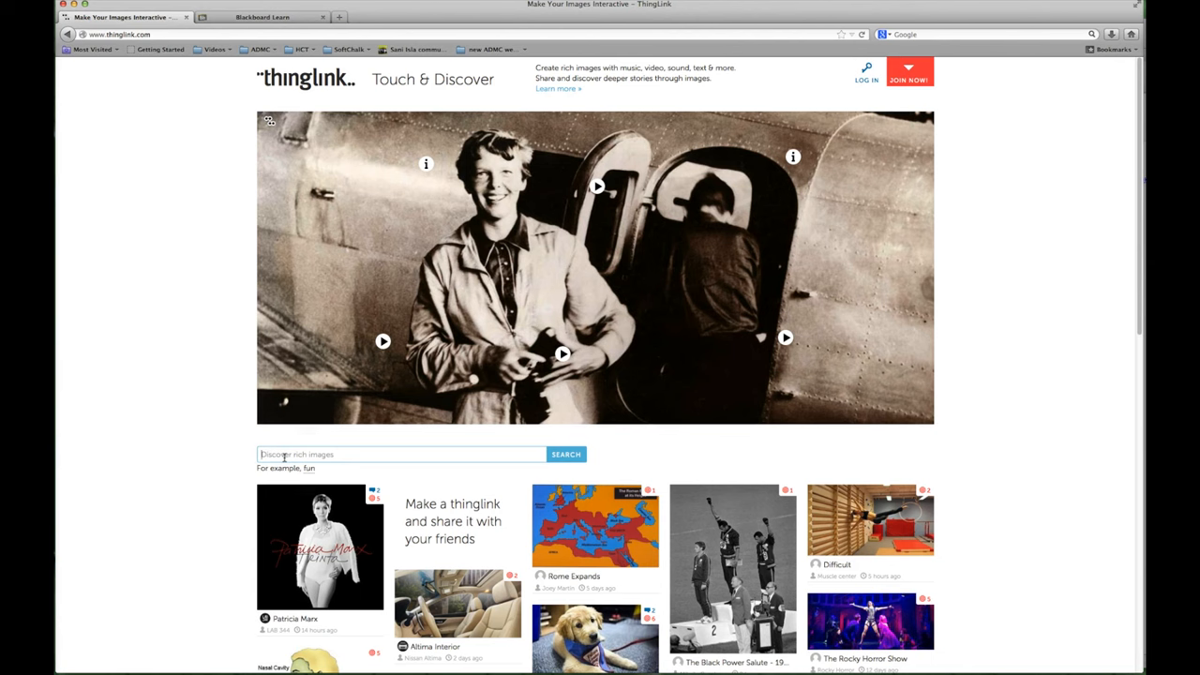
pyautogui.write('parts of')
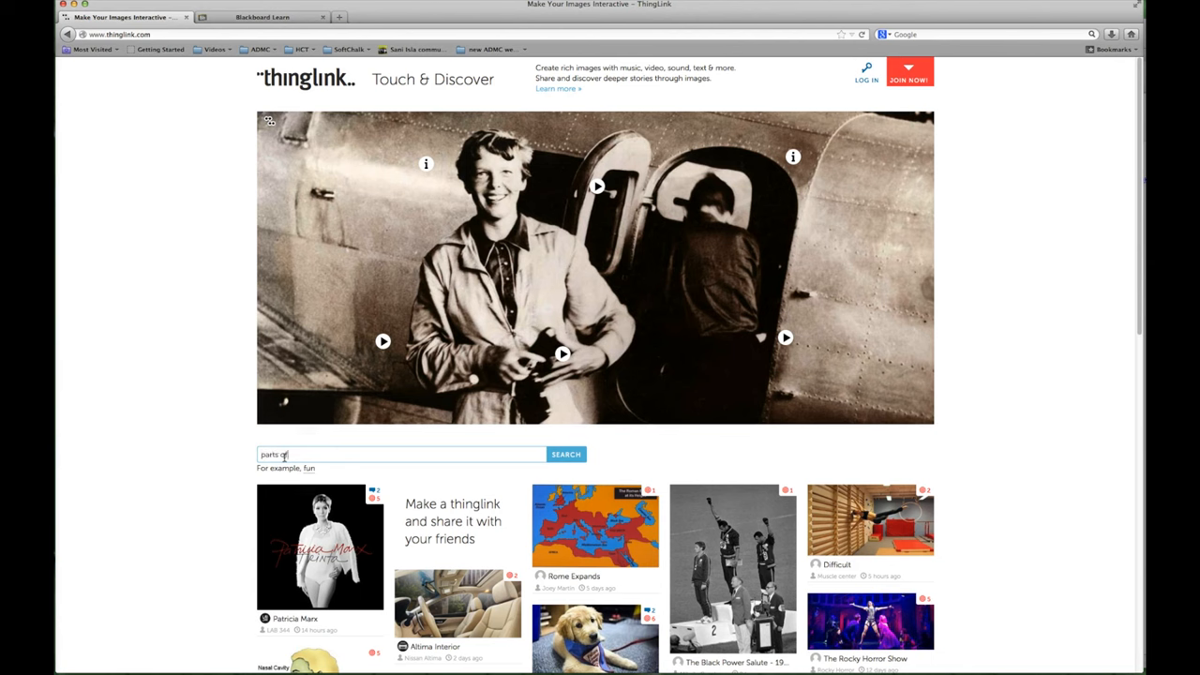
pyautogui.click(565, 454)
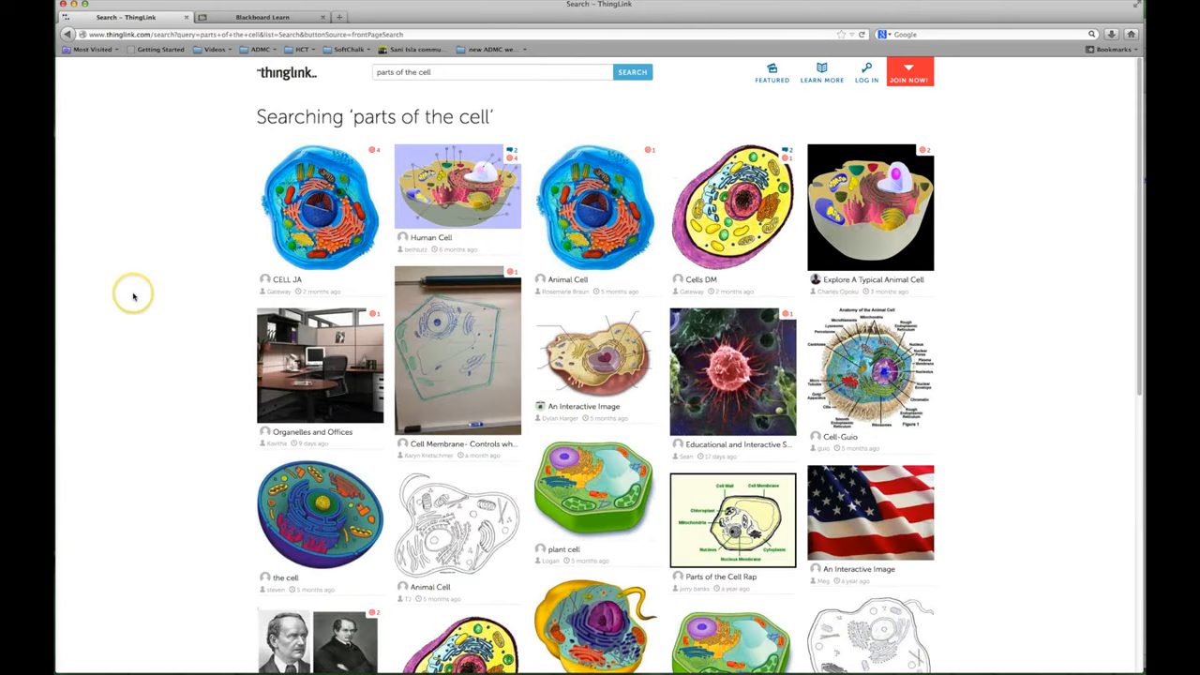
pyautogui.moveTo(133, 295)
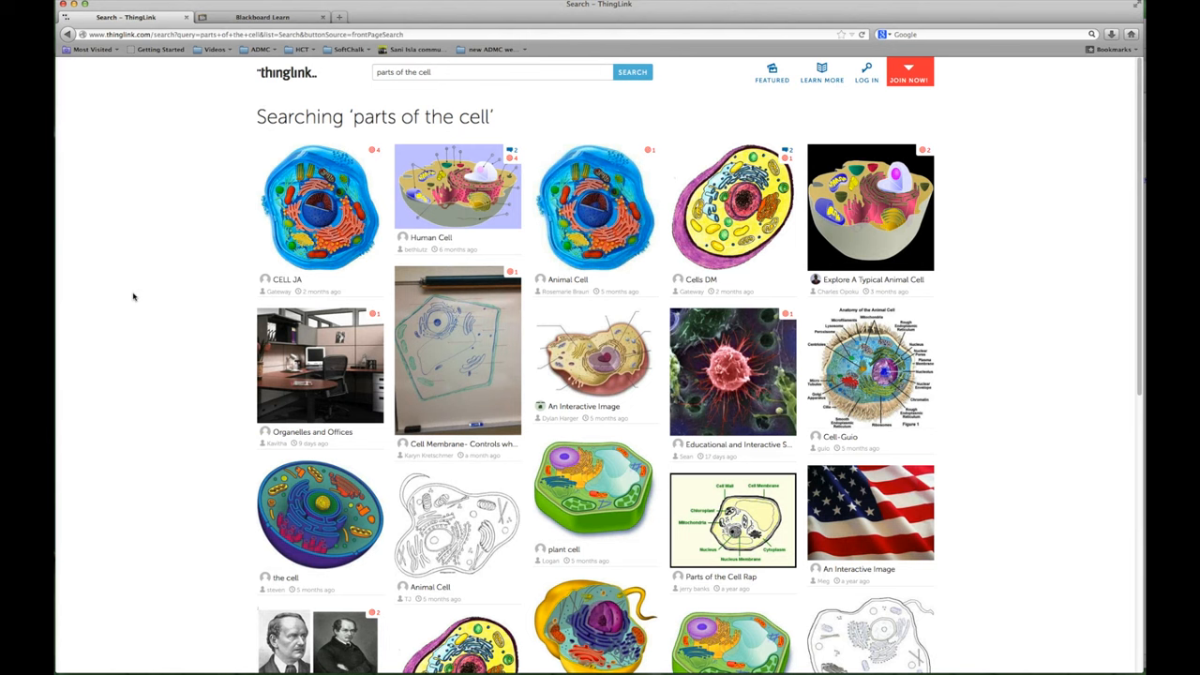
pyautogui.moveTo(457, 197)
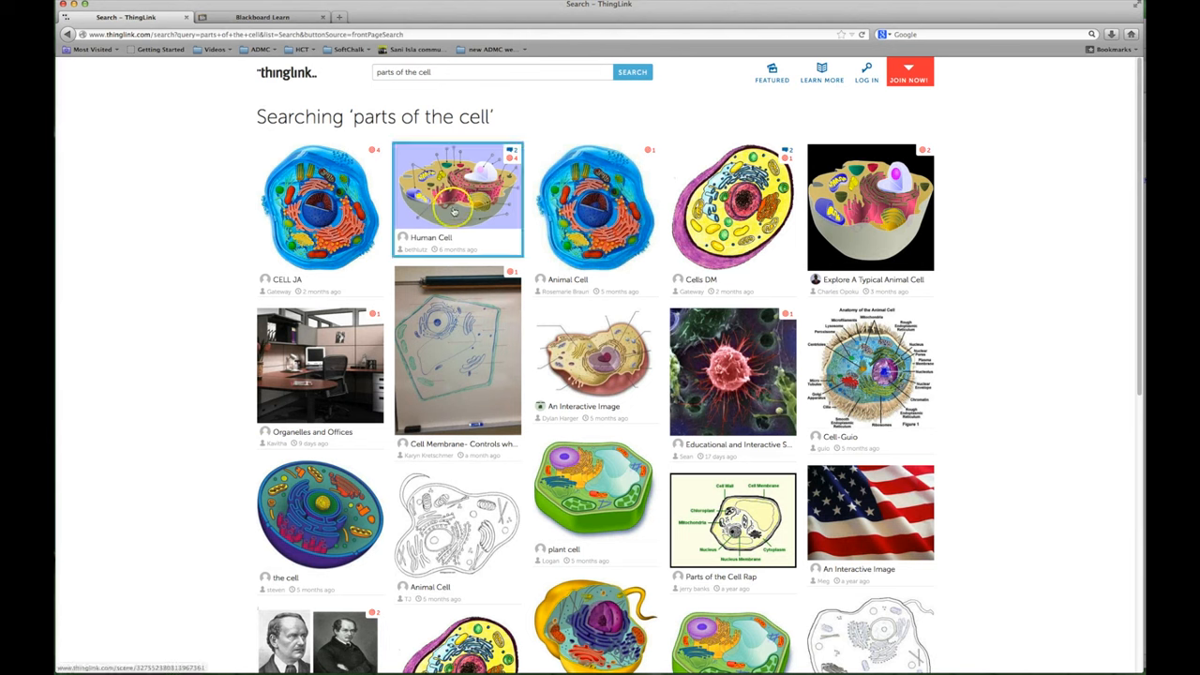
# Open the Human Cell image from the search results.
pyautogui.click(457, 196)
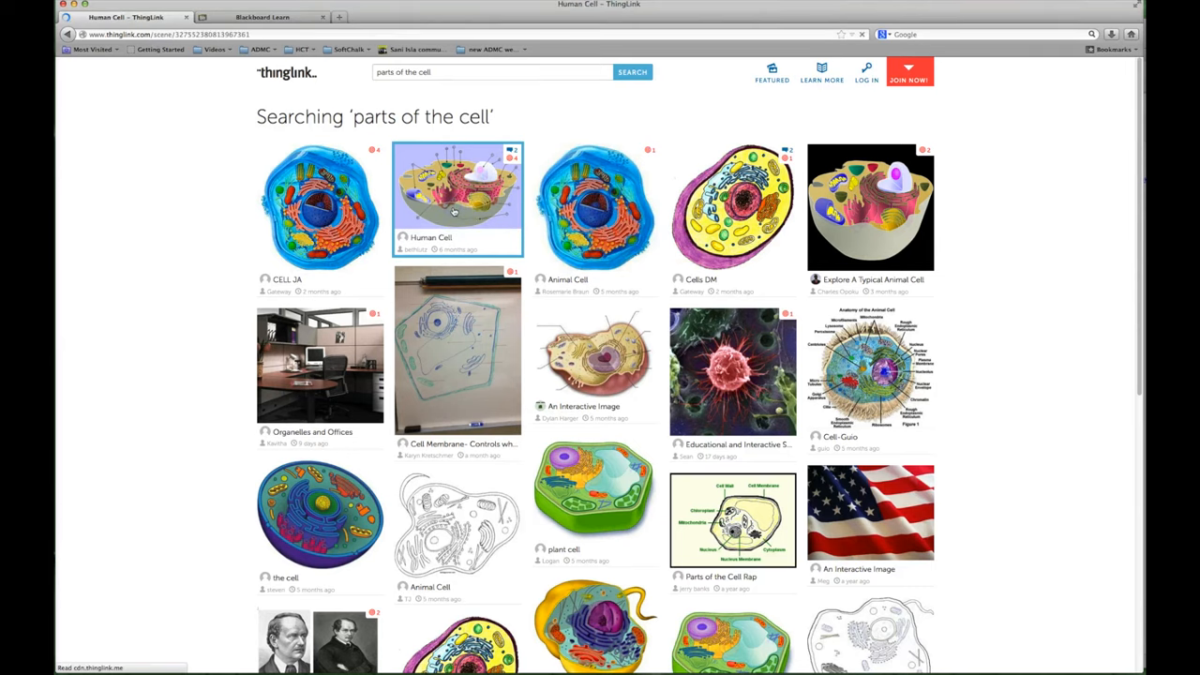
# Copy the Human Cell embed code and return to the Blackboard Learn tab.
pyautogui.click(458, 197)
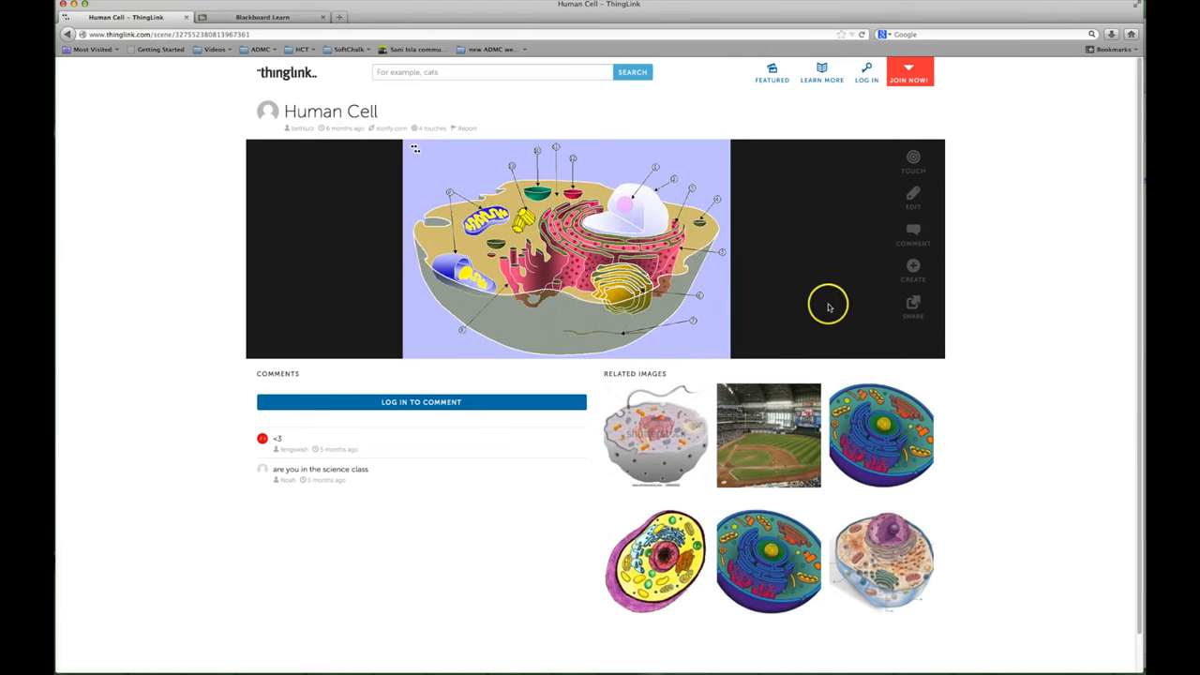
pyautogui.moveTo(828, 306)
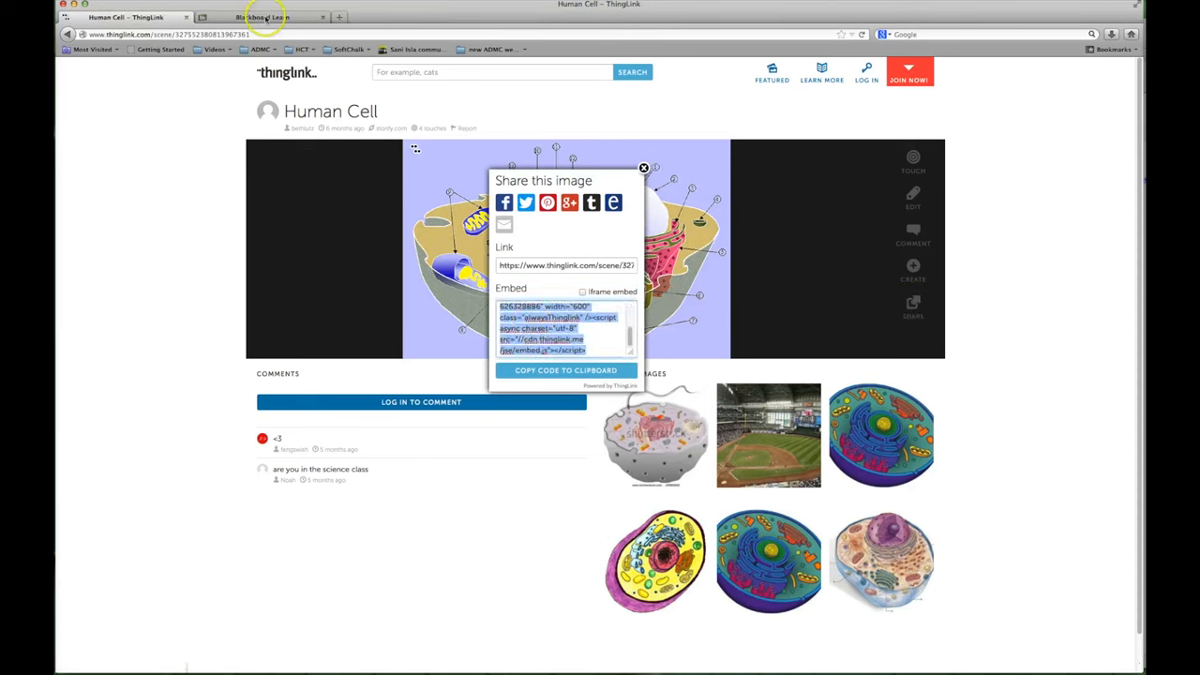
pyautogui.click(262, 17)
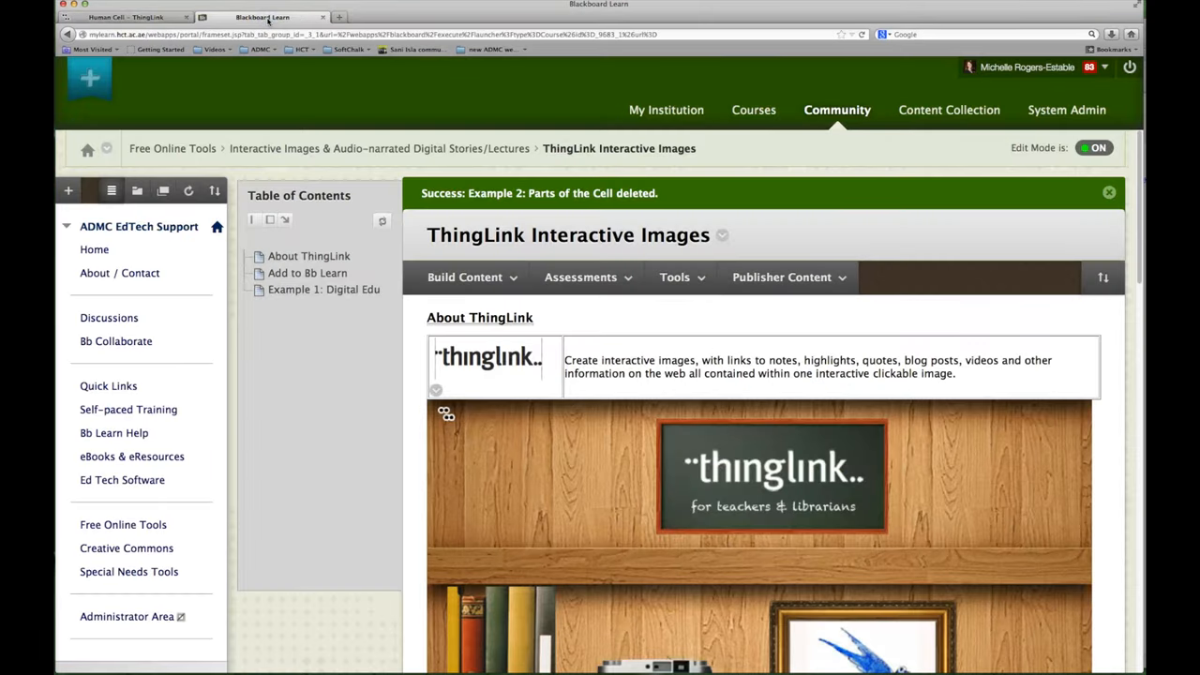
pyautogui.moveTo(395, 106)
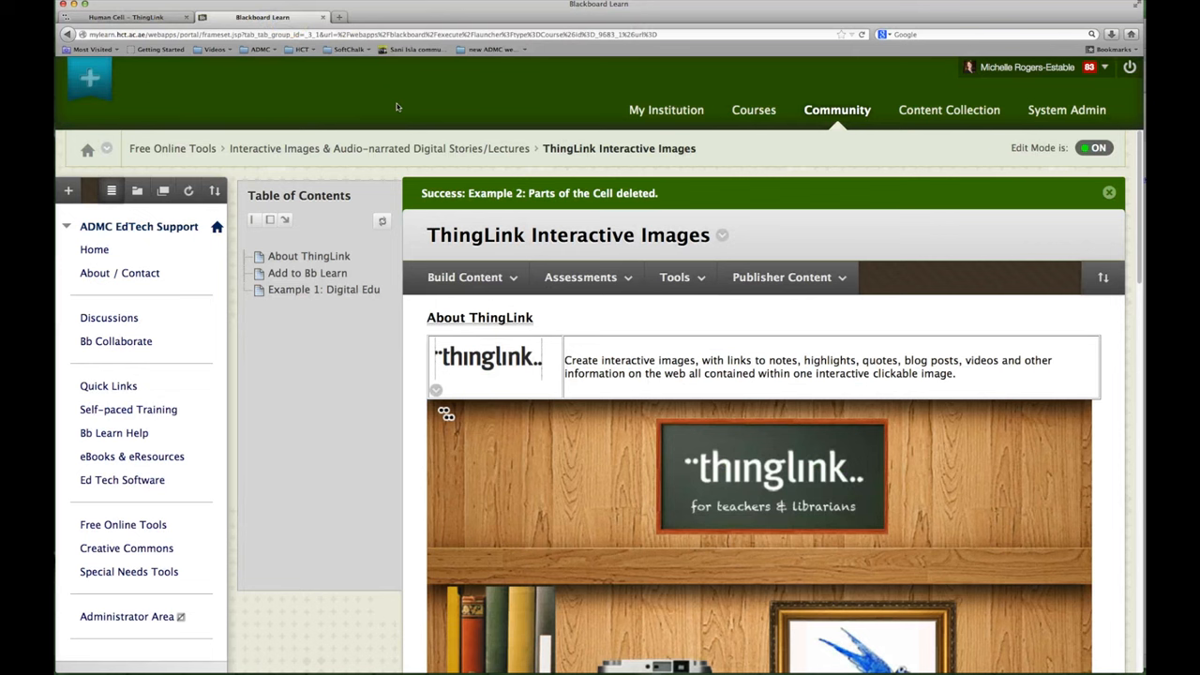
# Choose Item from the Build Content menu.
pyautogui.click(464, 277)
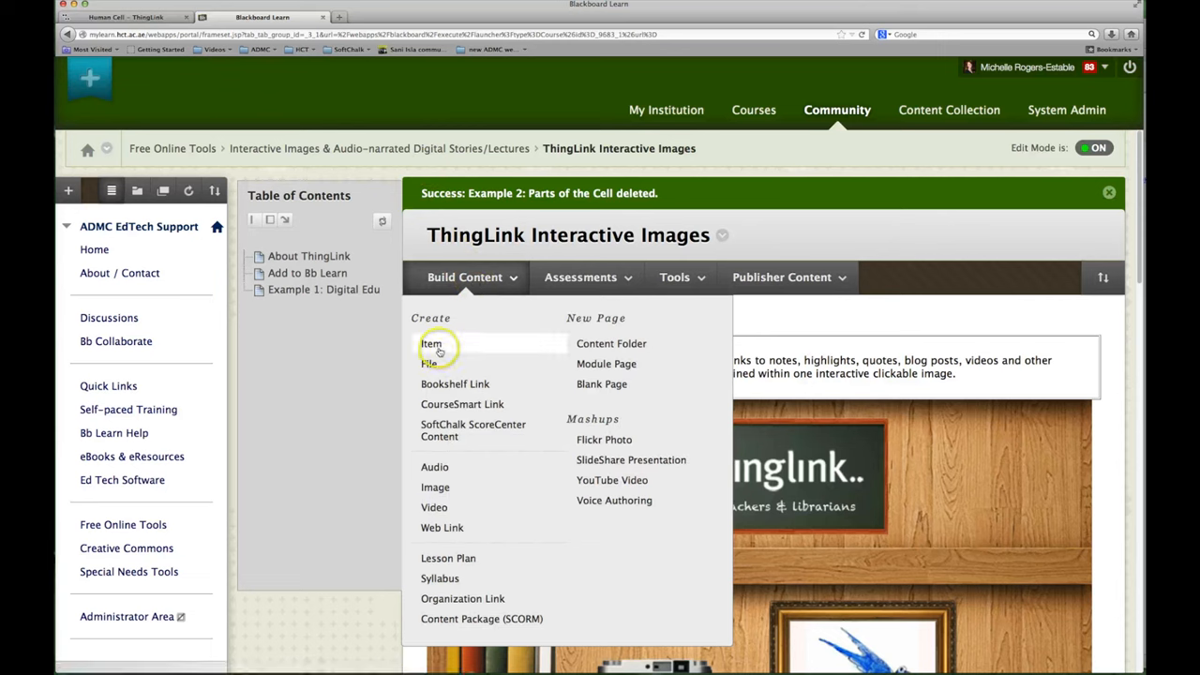
pyautogui.click(430, 343)
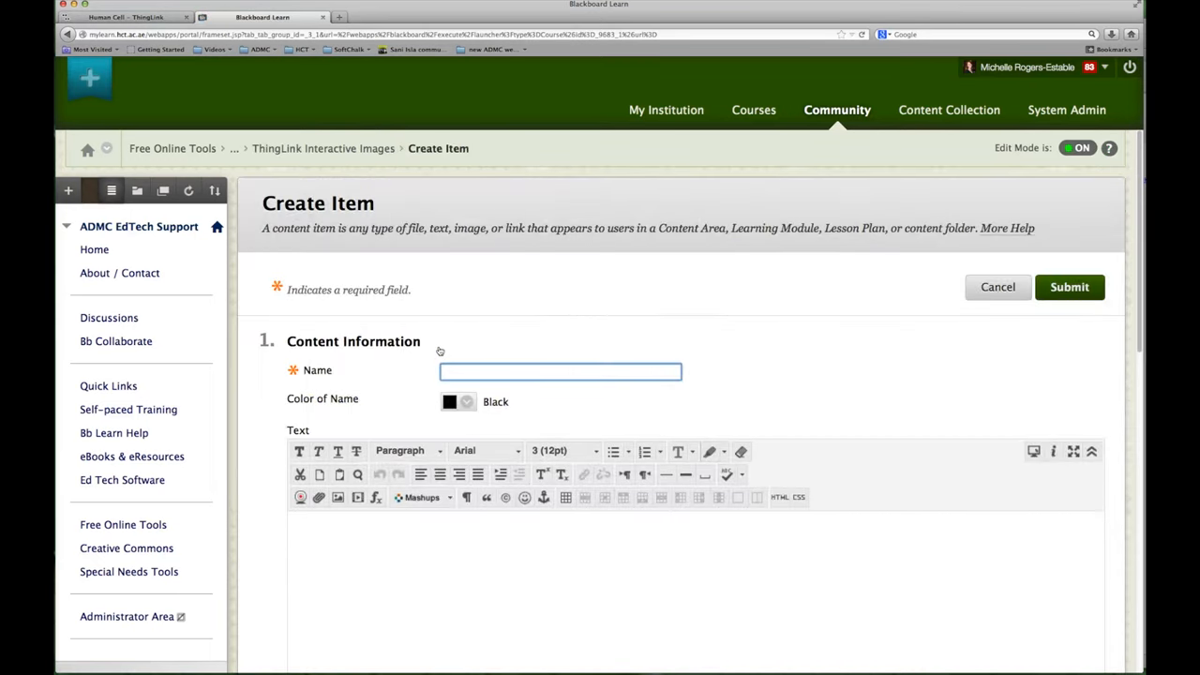
pyautogui.moveTo(578, 550)
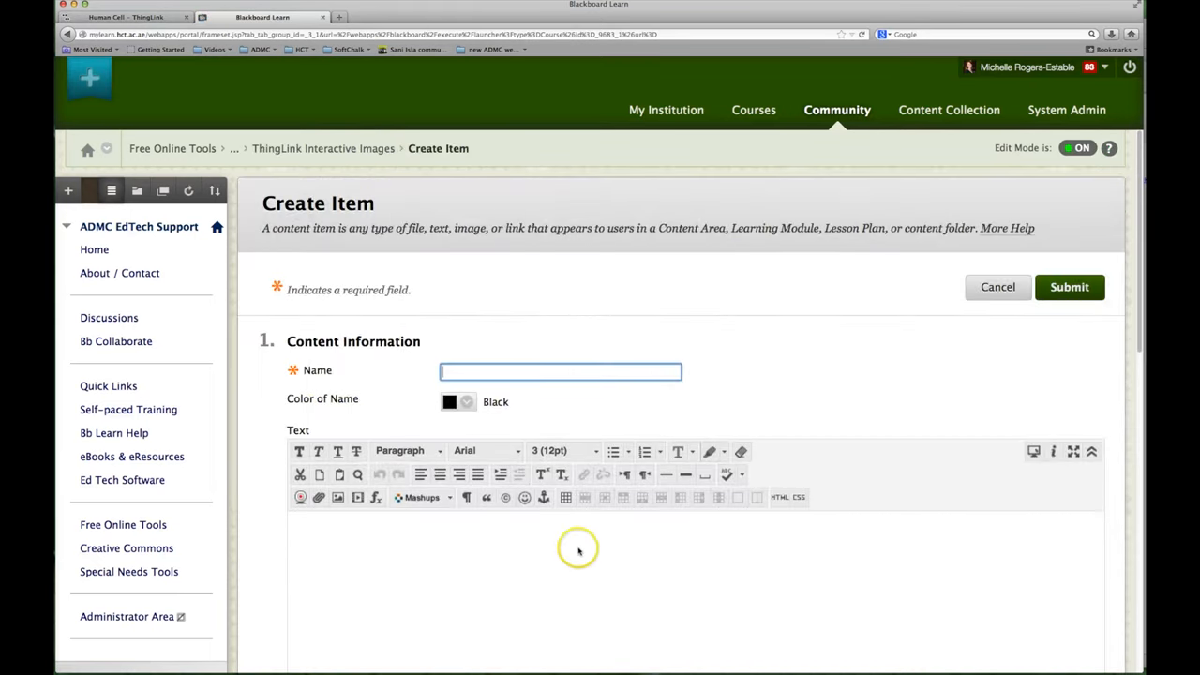
pyautogui.moveTo(708, 536)
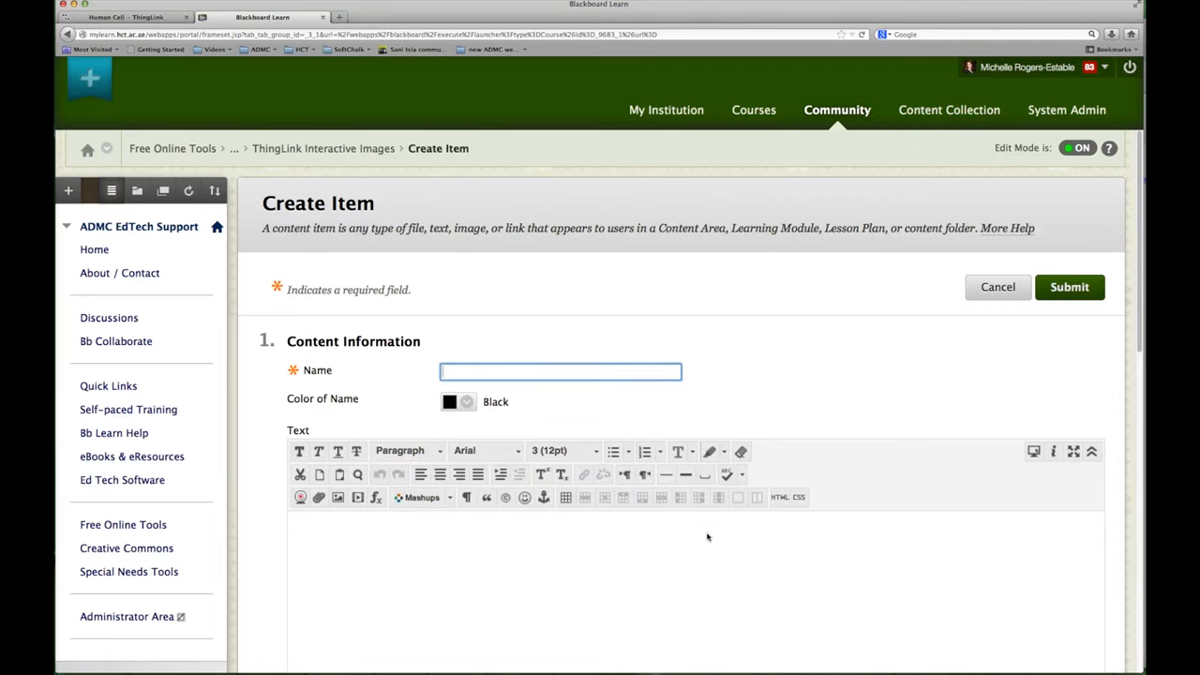
pyautogui.moveTo(788, 497)
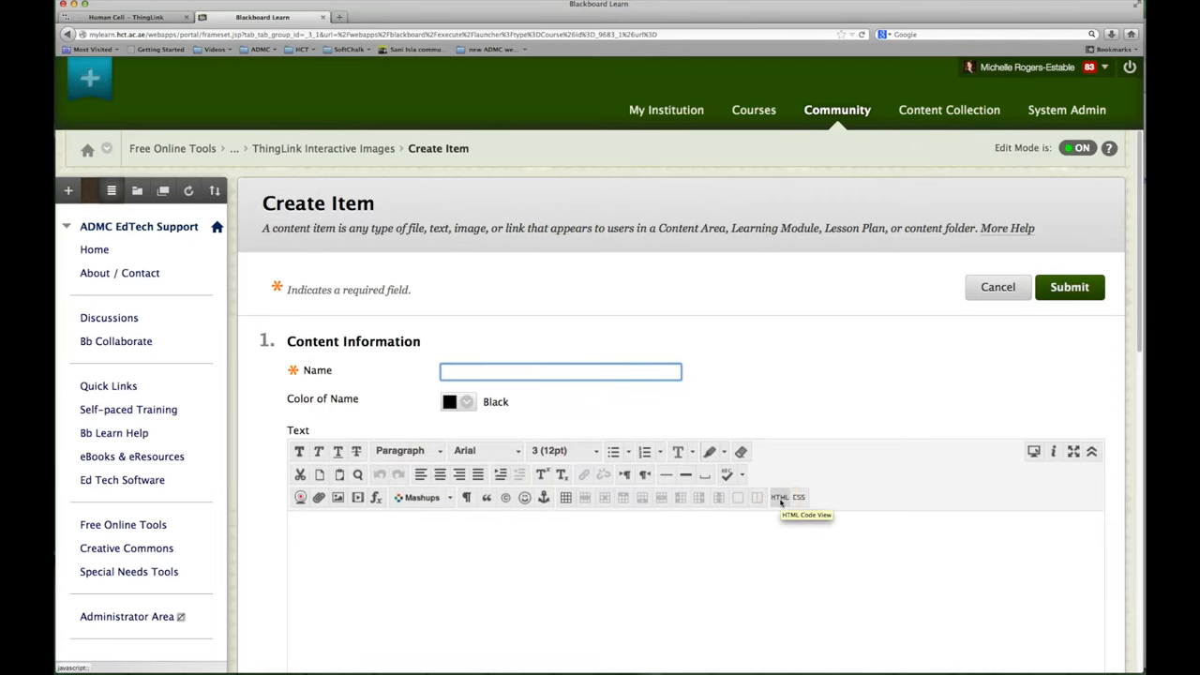
# Paste the ThingLink embed code into the item text via HTML view.
pyautogui.click(779, 497)
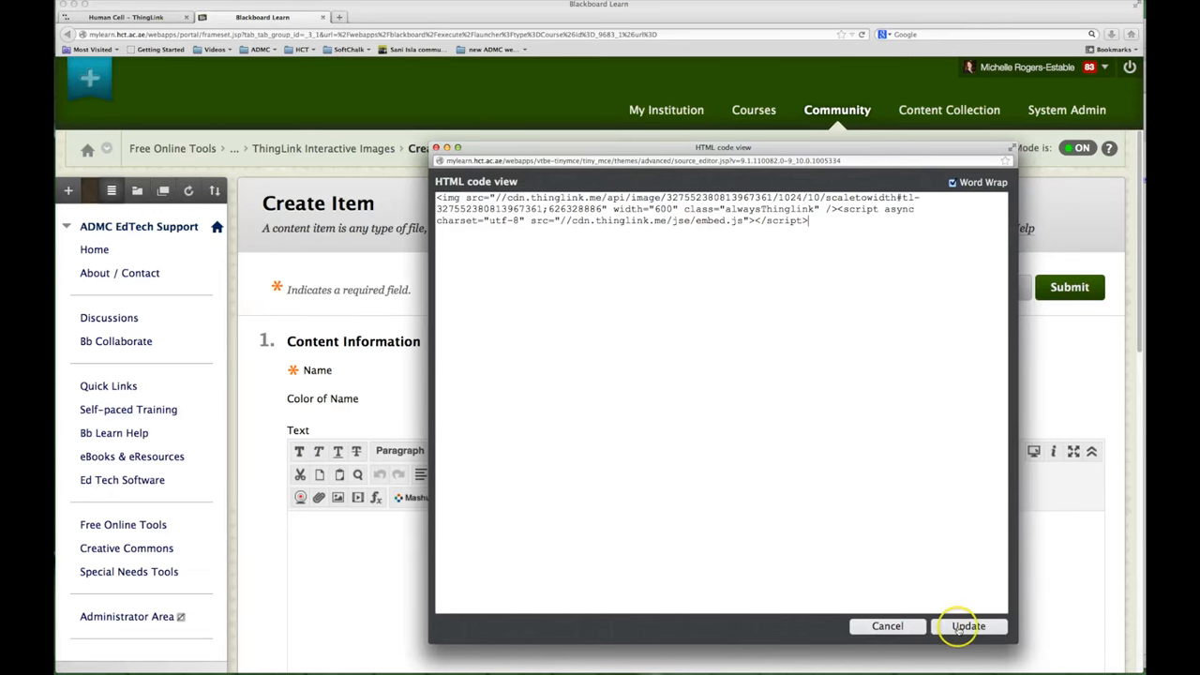
pyautogui.click(968, 625)
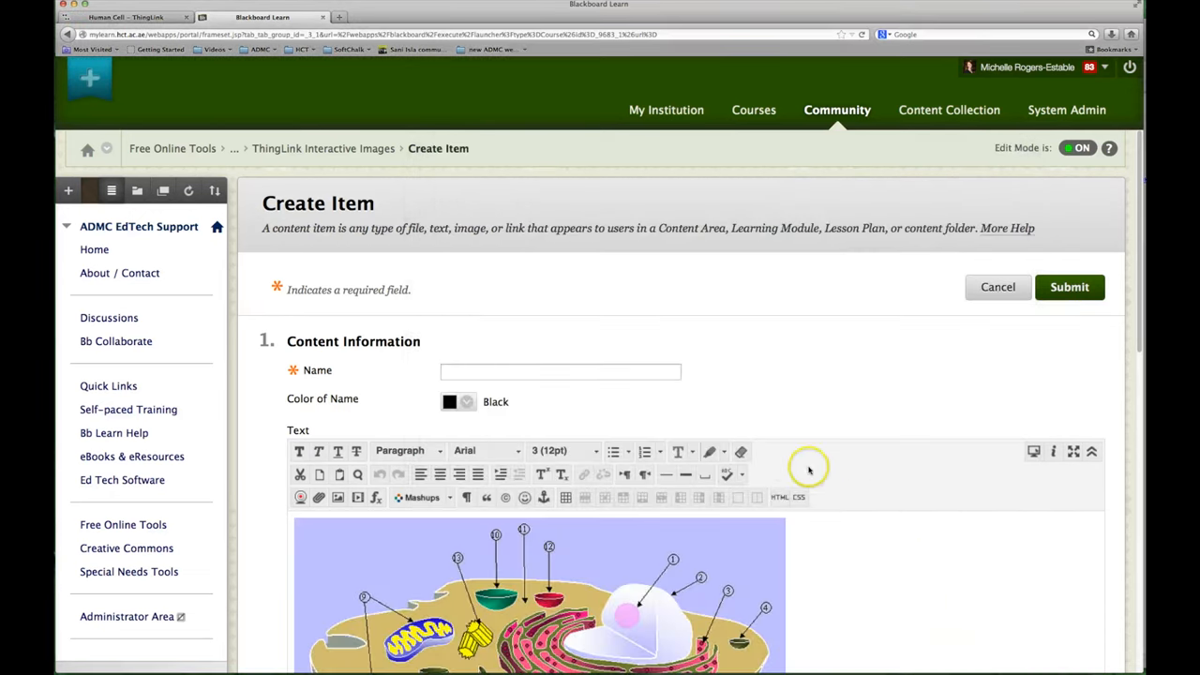
# Name the item 'Example 2: Parts of the Cell' and submit it.
pyautogui.scroll(-3)
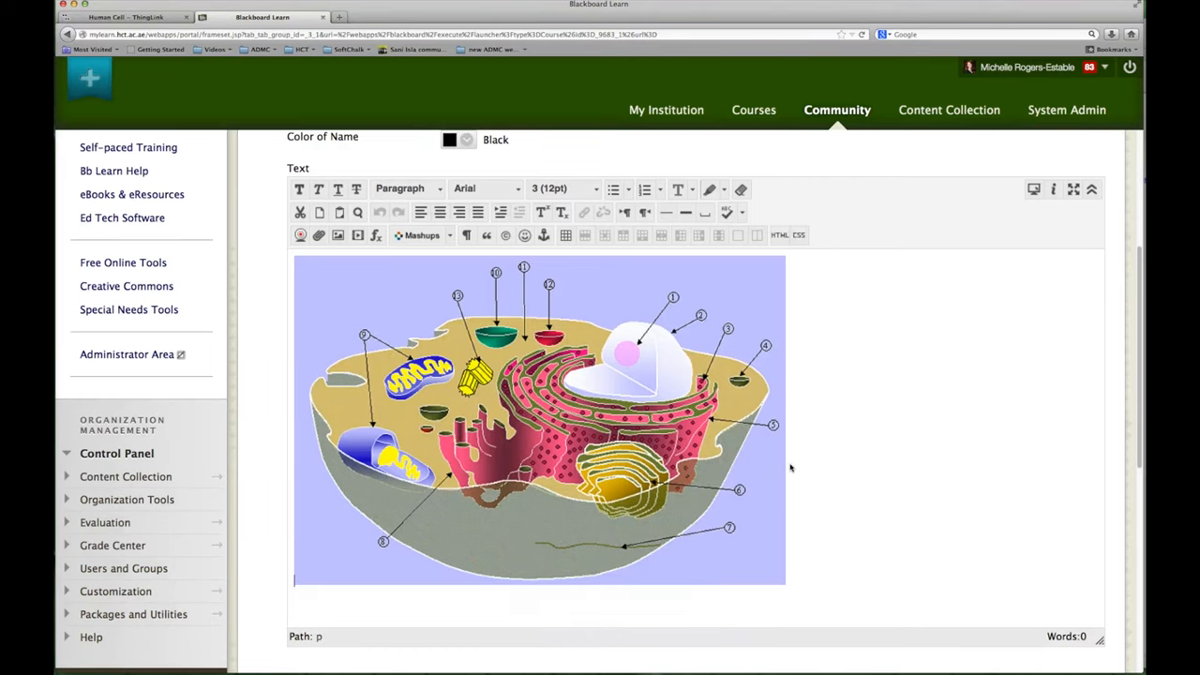
pyautogui.scroll(3)
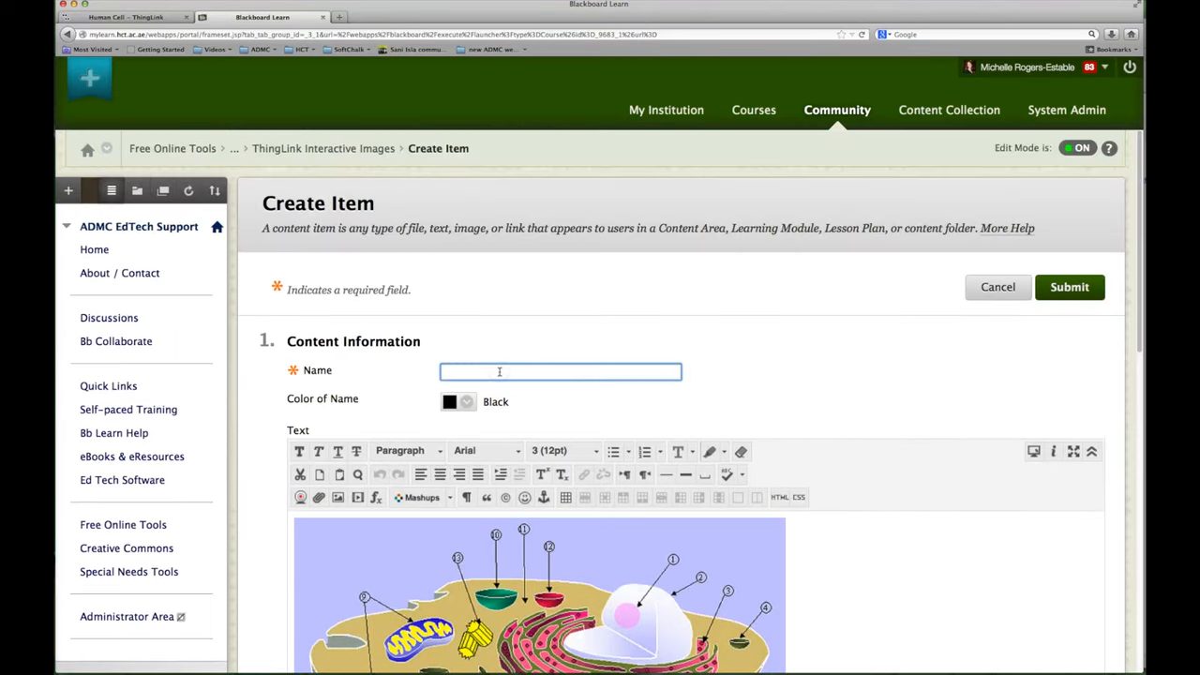
pyautogui.write('ex')
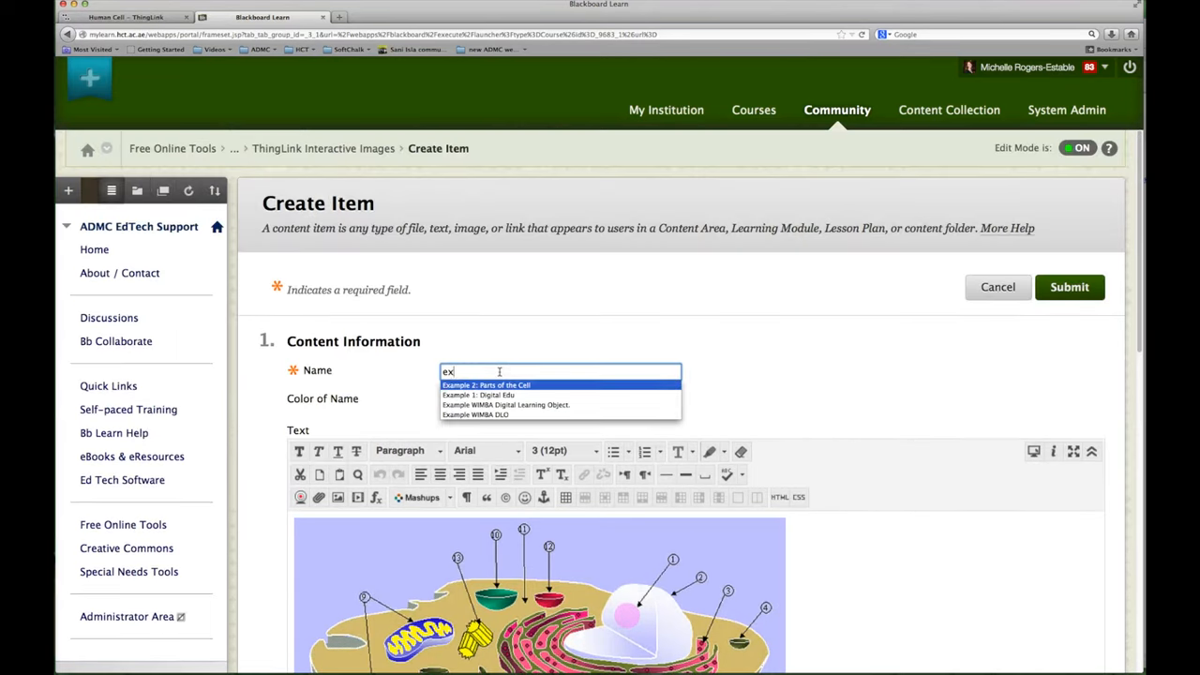
pyautogui.click(486, 385)
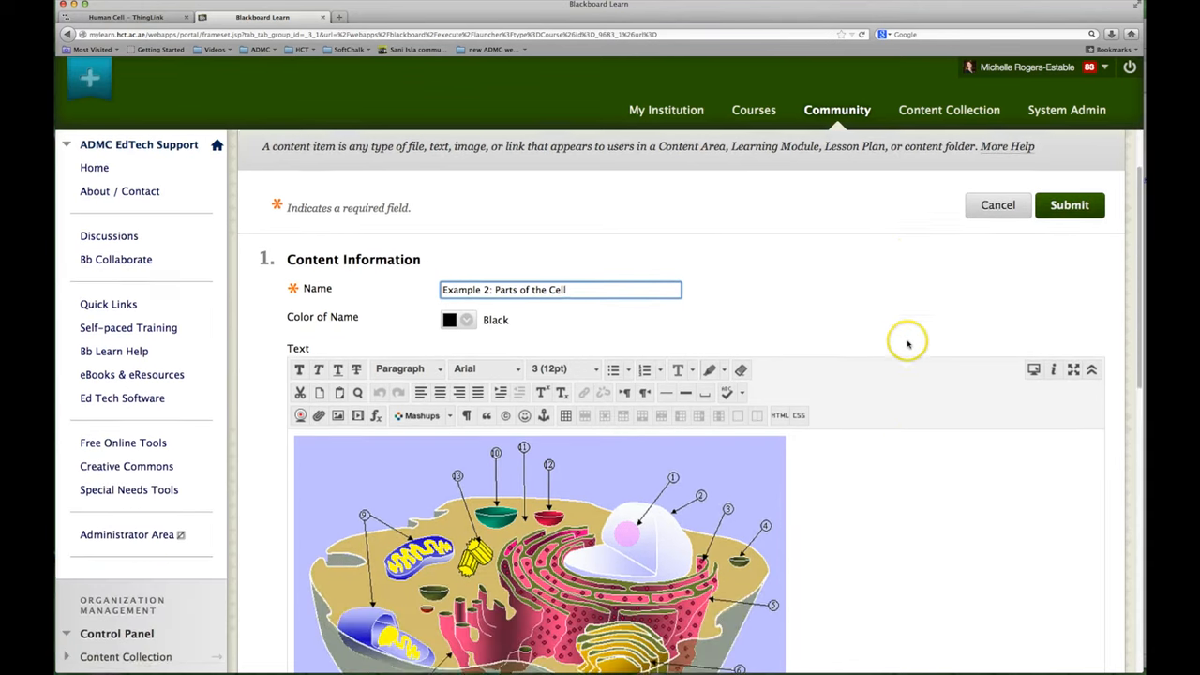
pyautogui.click(1069, 205)
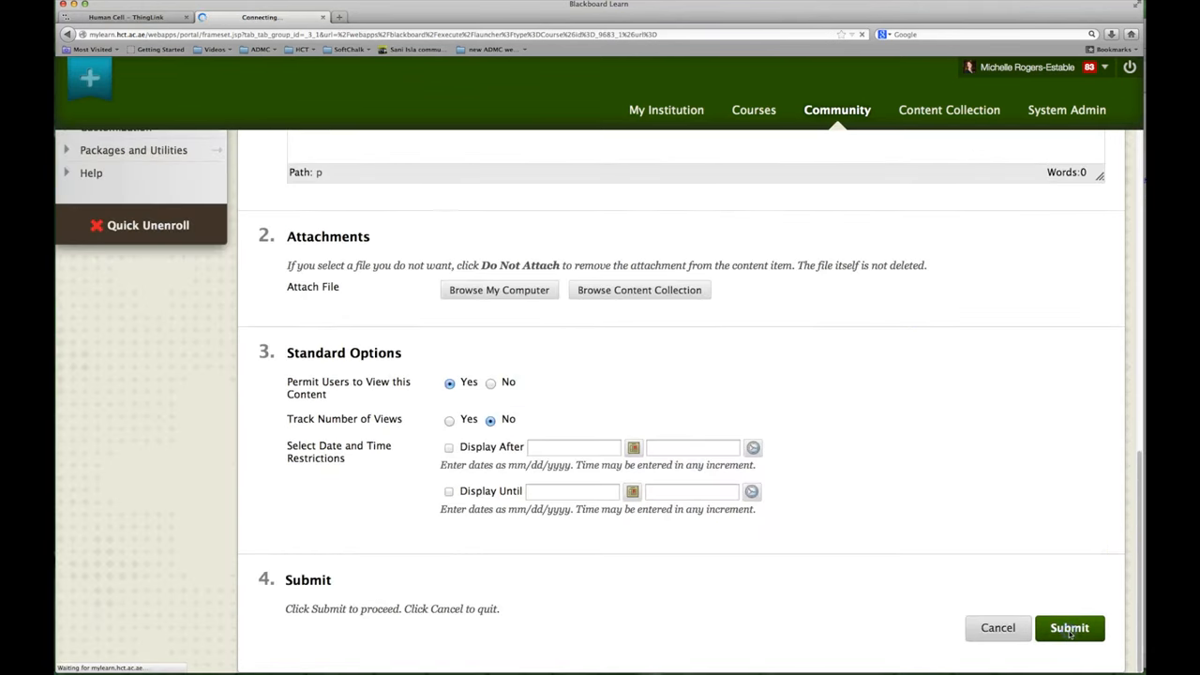
pyautogui.click(1069, 627)
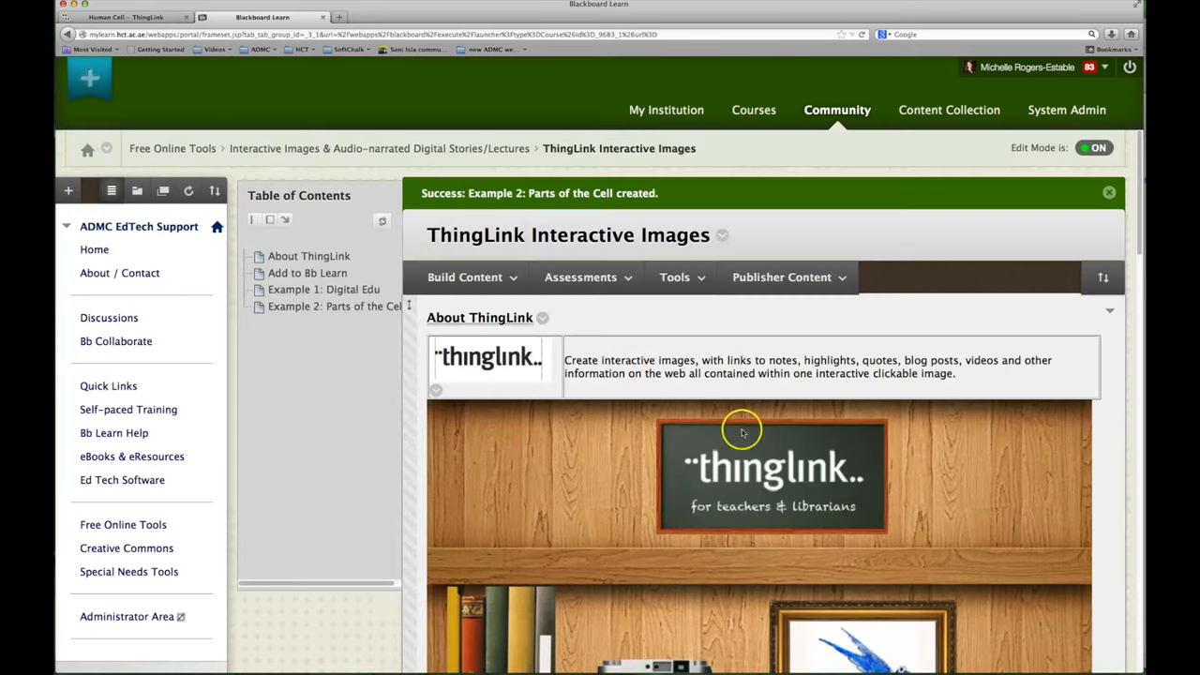